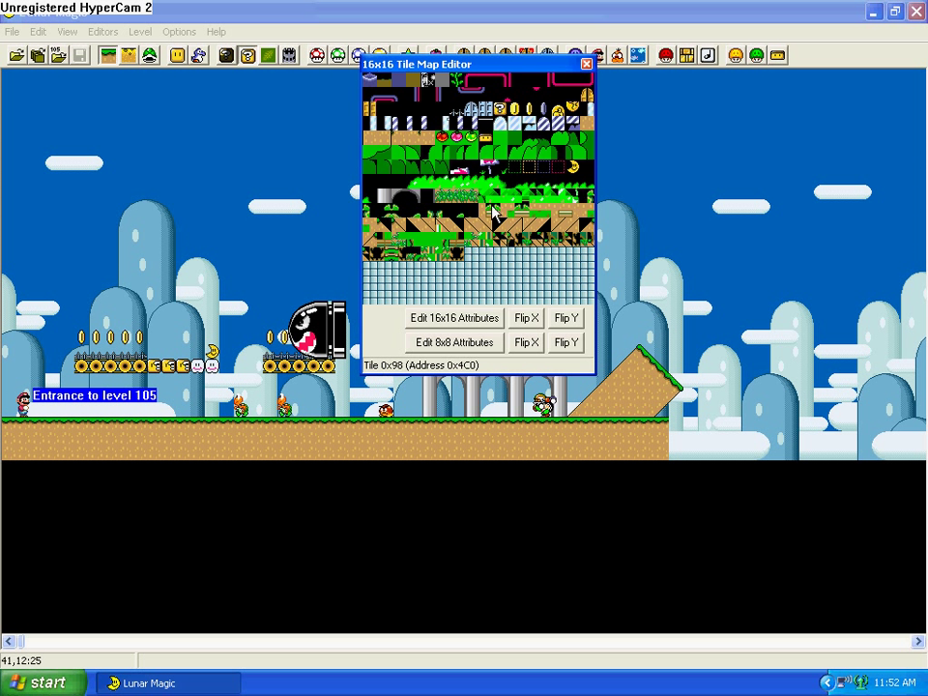
# Step: Browse the ground and scenery tiles in the 16x16 Tile Map Editor
pyautogui.click(454, 343)
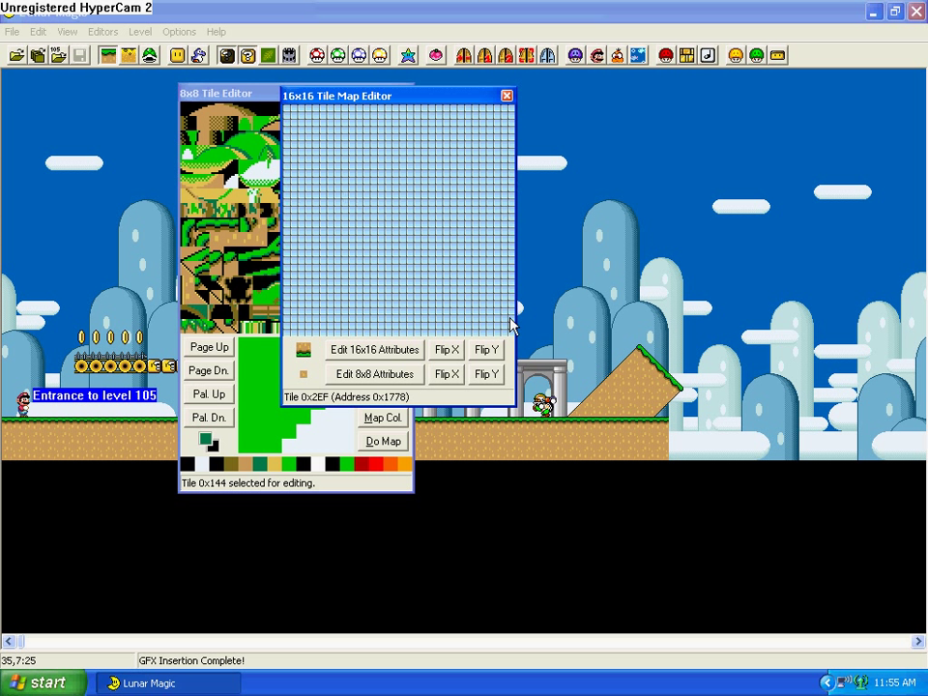
# Step: Insert the edited GFX with the 8x8 Tile Editor open beside the 16x16 tile map
pyautogui.click(373, 349)
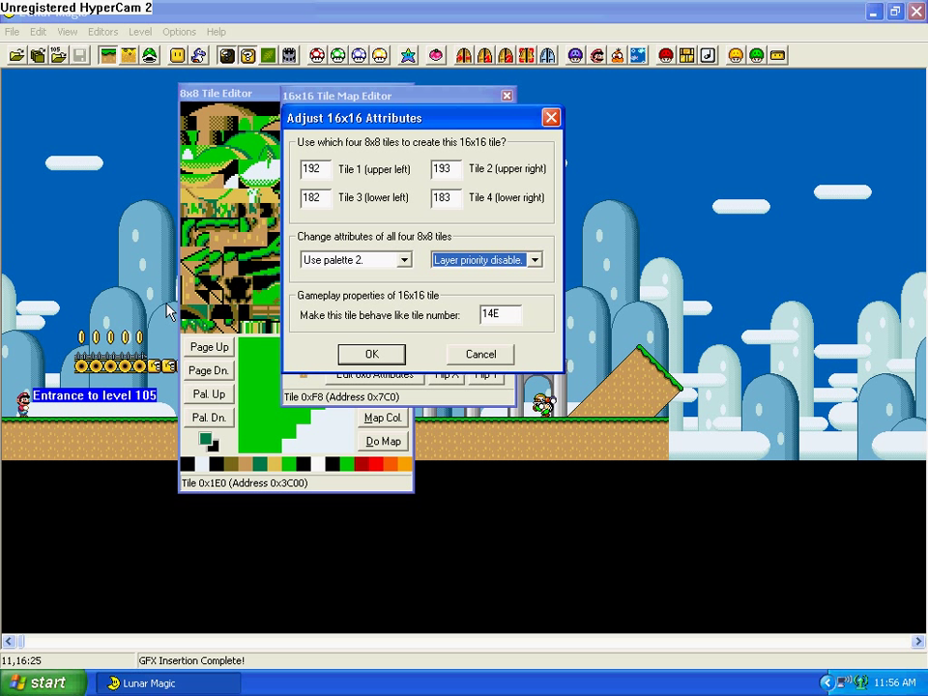